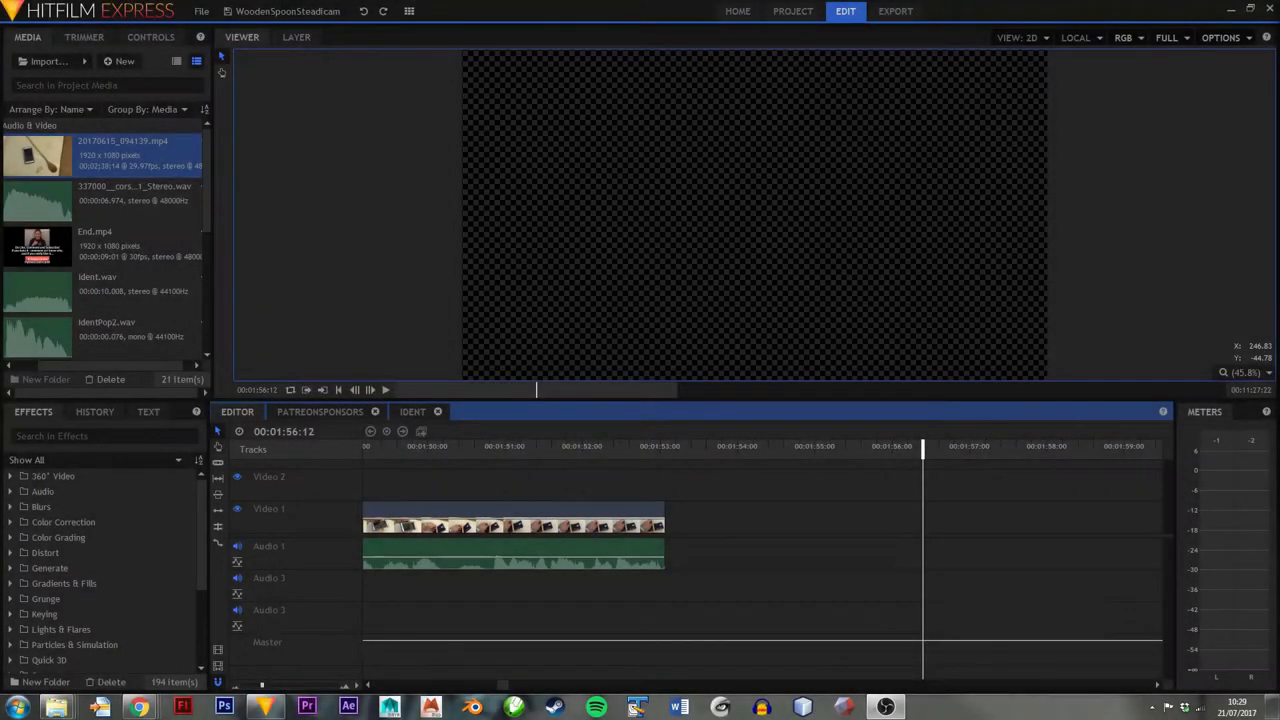
# - Scrub through the clip's shaky ending back to the steady frame near 00:01:51:18
pyautogui.moveTo(920, 446); pyautogui.dragTo(758, 446)
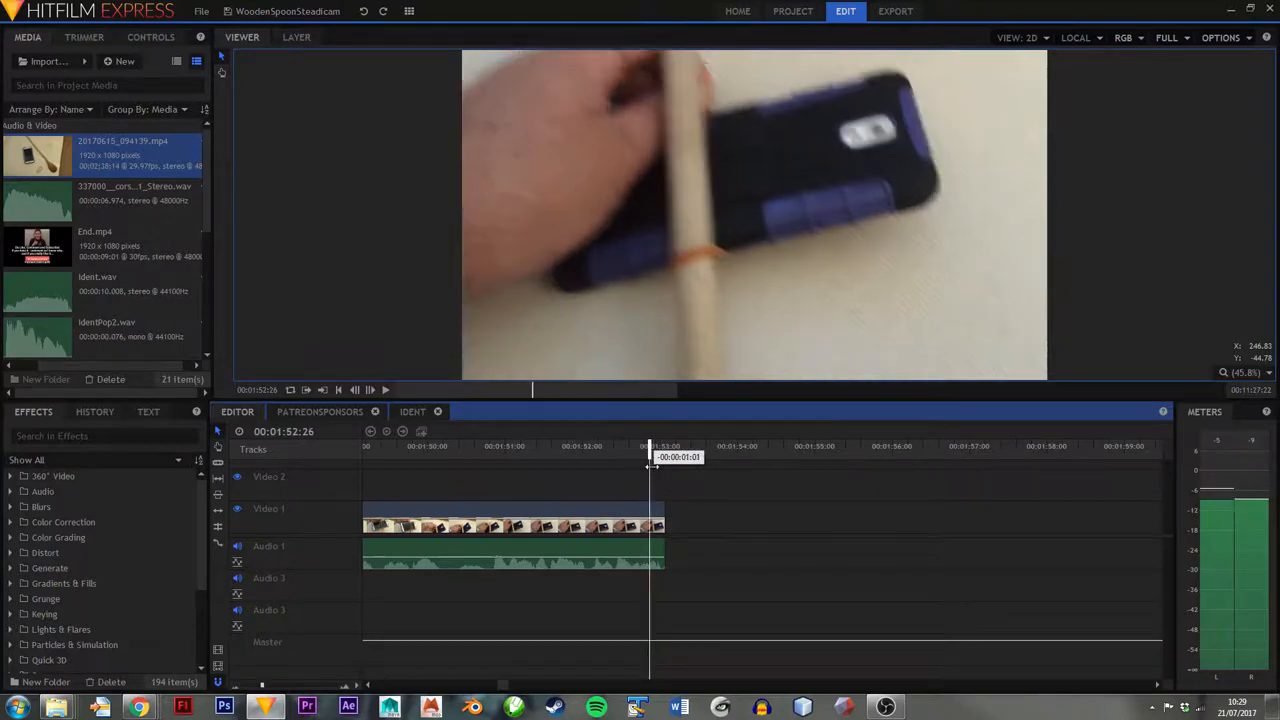
pyautogui.moveTo(650, 457); pyautogui.dragTo(660, 457)
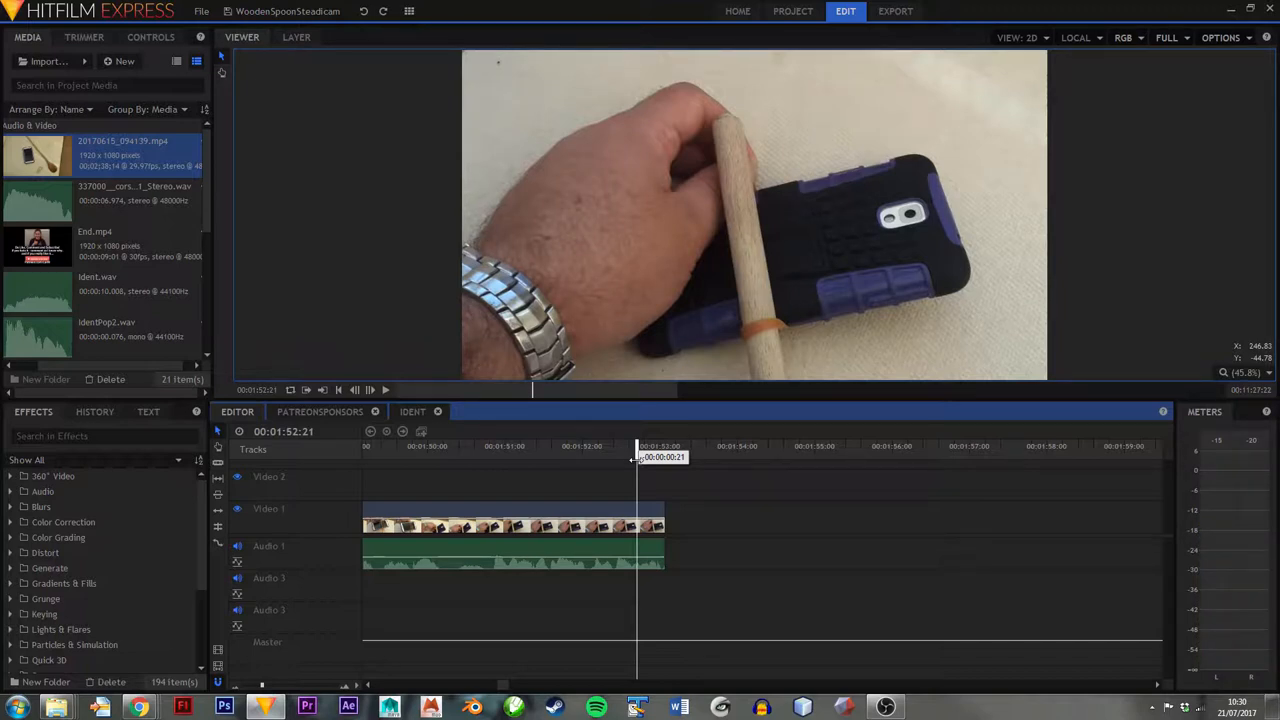
pyautogui.moveTo(640, 456); pyautogui.dragTo(612, 456)
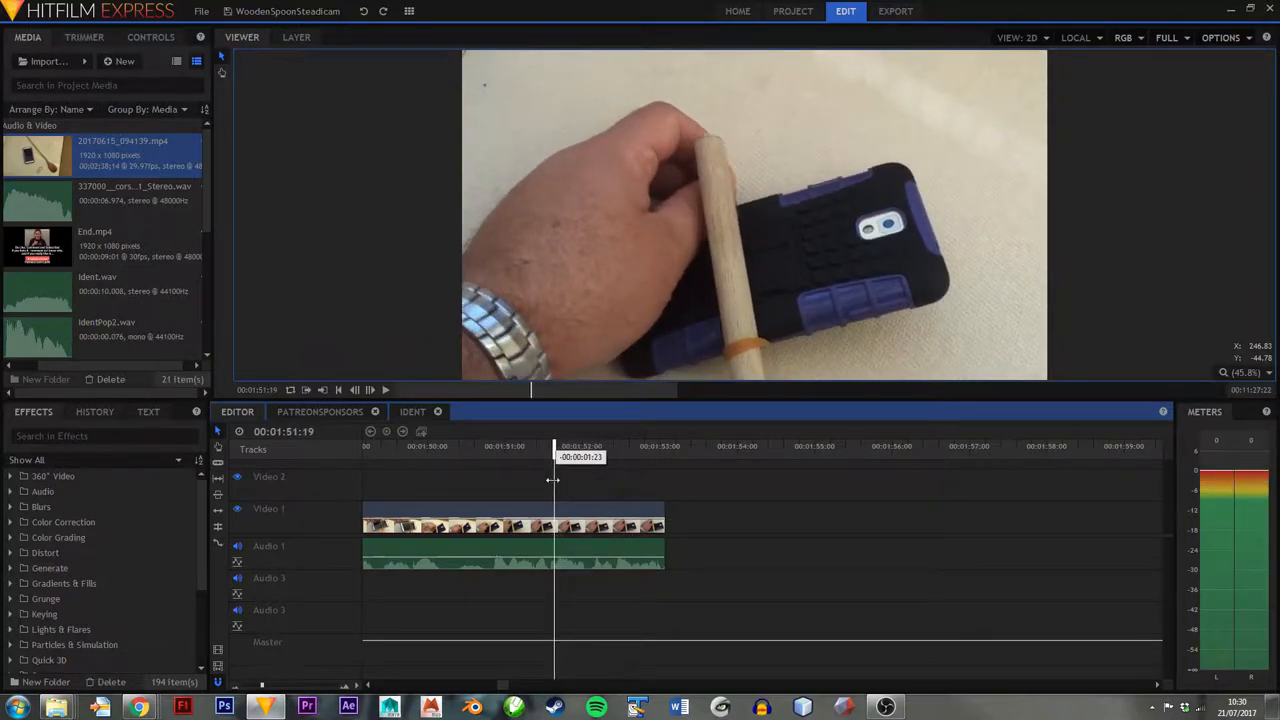
pyautogui.moveTo(555, 445); pyautogui.dragTo(525, 445)
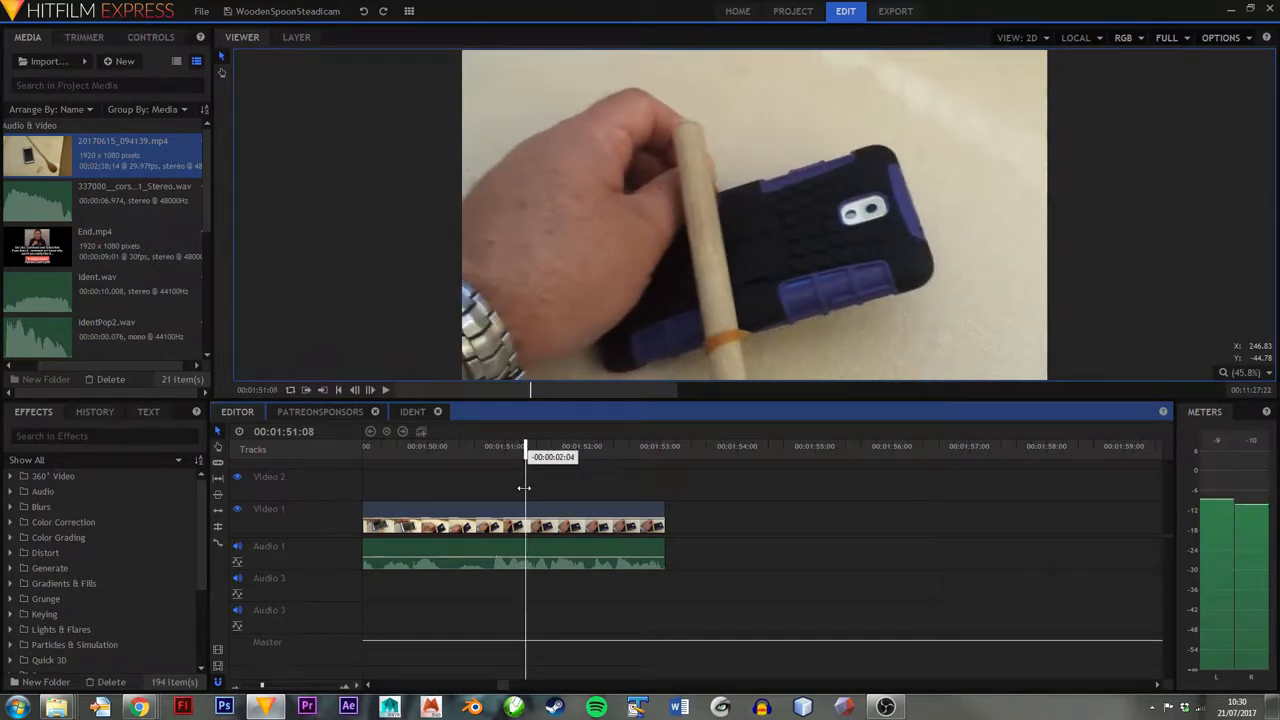
pyautogui.moveTo(528, 445); pyautogui.dragTo(551, 445)
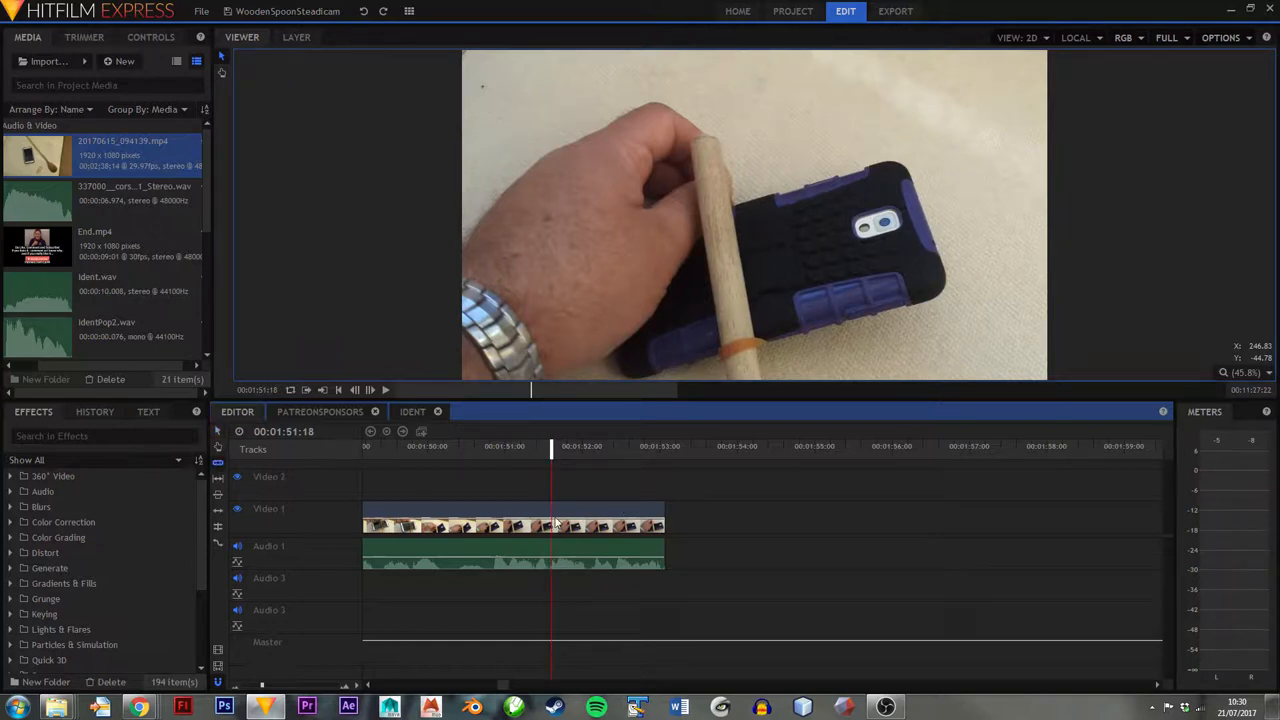
# - Unlink the tail section's video from its audio and check where the trimmed video ends
pyautogui.rightClick(595, 525)
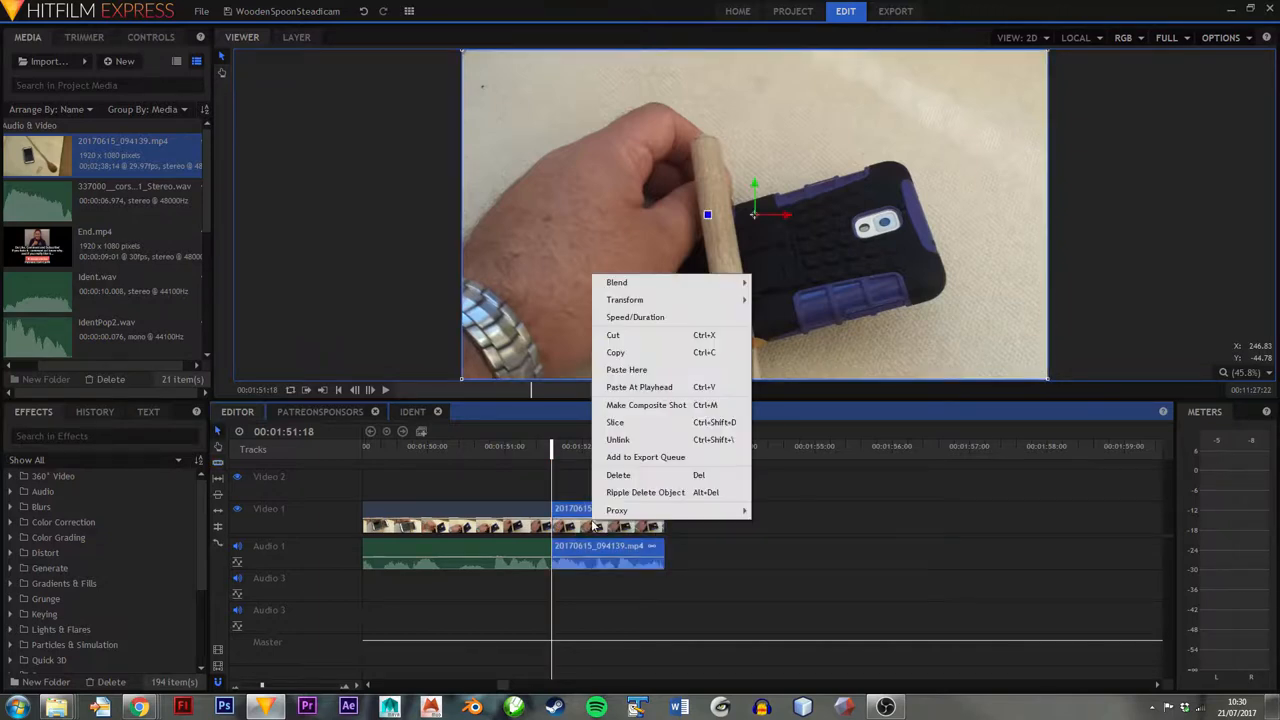
pyautogui.moveTo(618, 440)
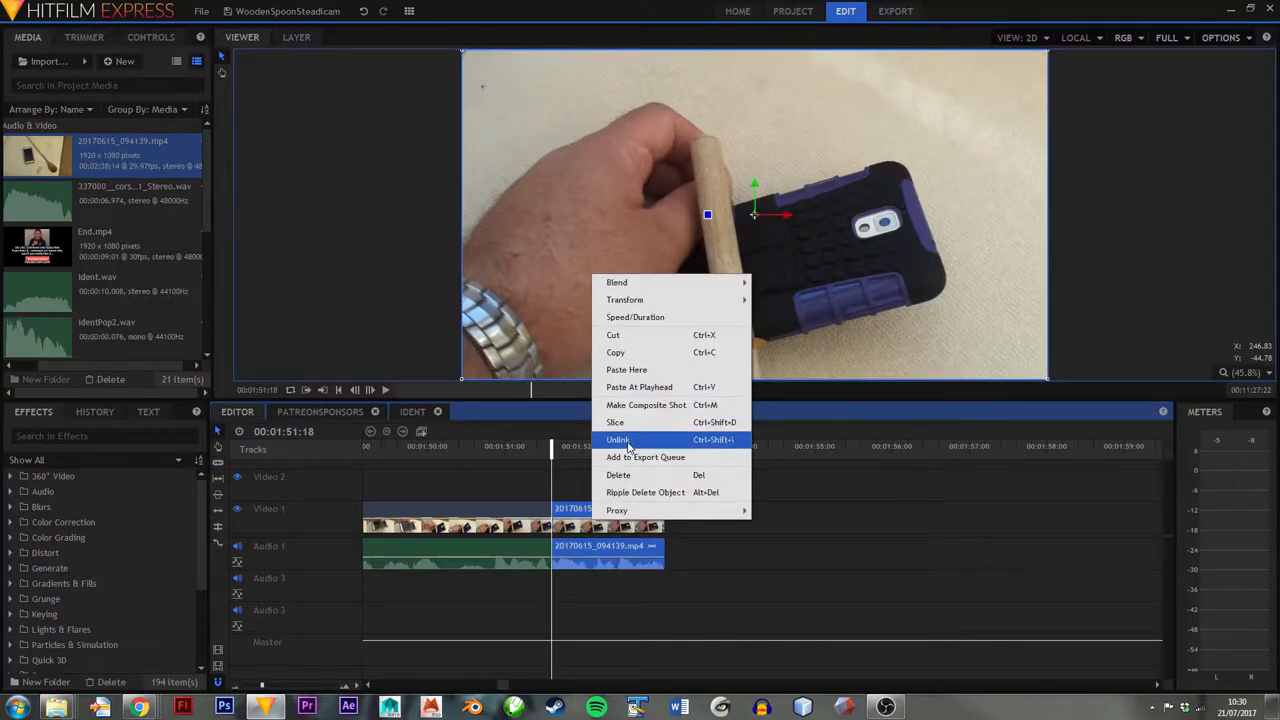
pyautogui.click(618, 439)
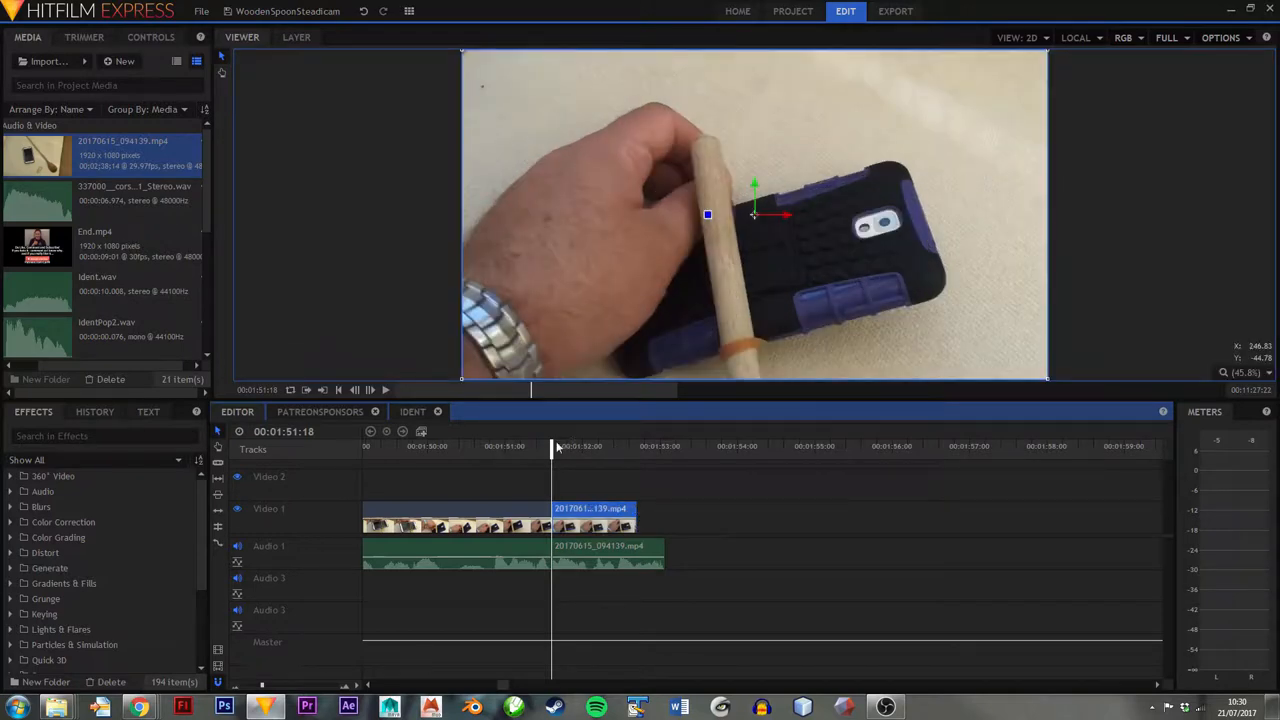
pyautogui.moveTo(555, 446); pyautogui.dragTo(593, 446)
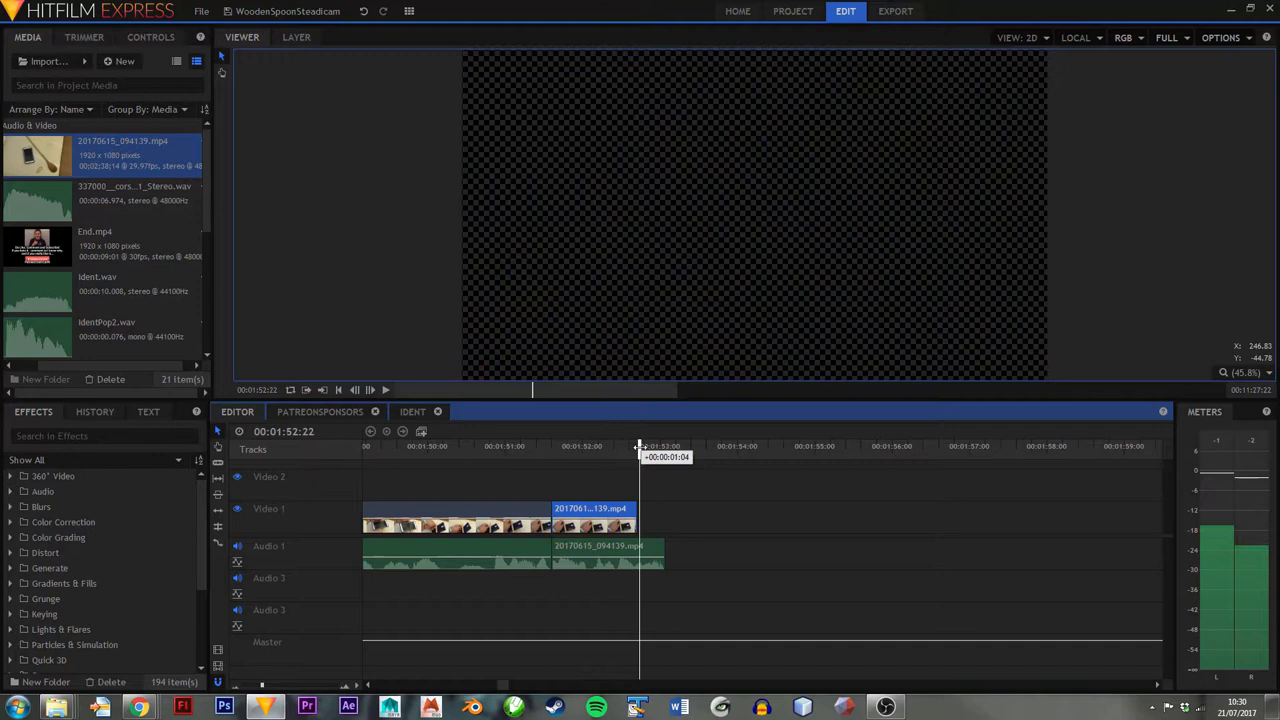
pyautogui.moveTo(640, 445); pyautogui.dragTo(602, 445)
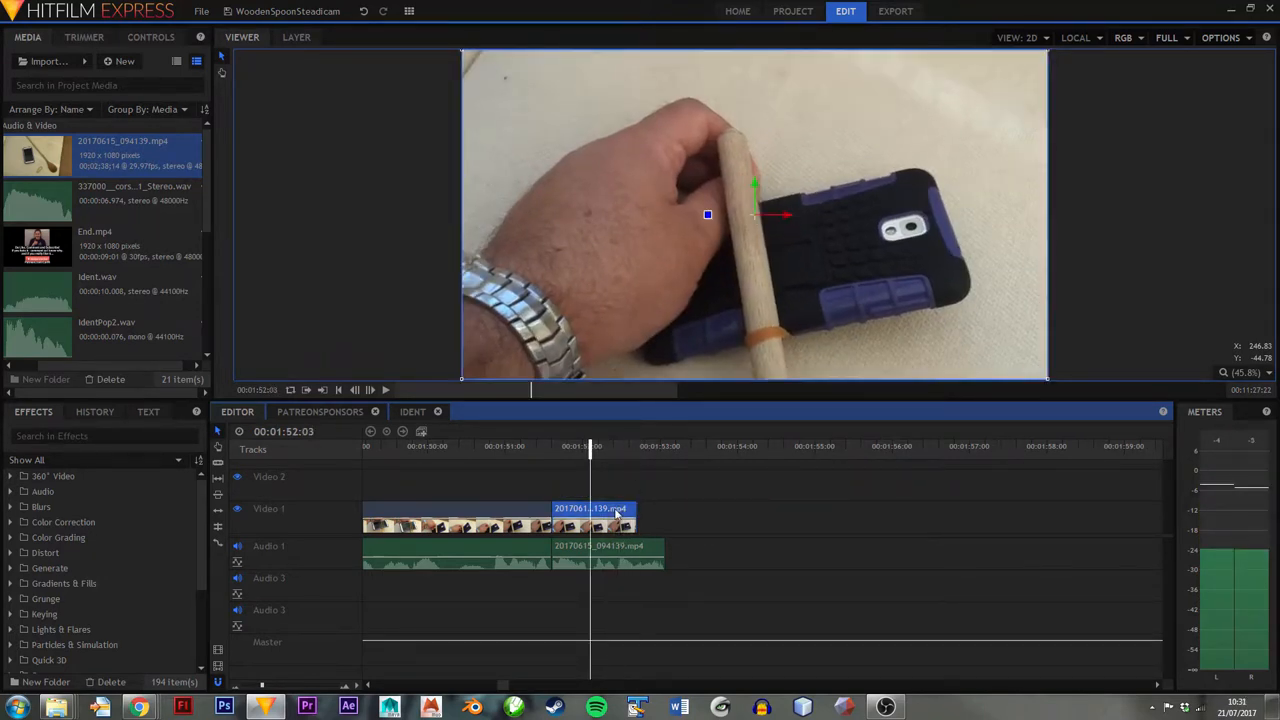
# - Copy the tail video to 00:01:53:23 and choose Make Composite Shot for it
pyautogui.rightClick(590, 515)
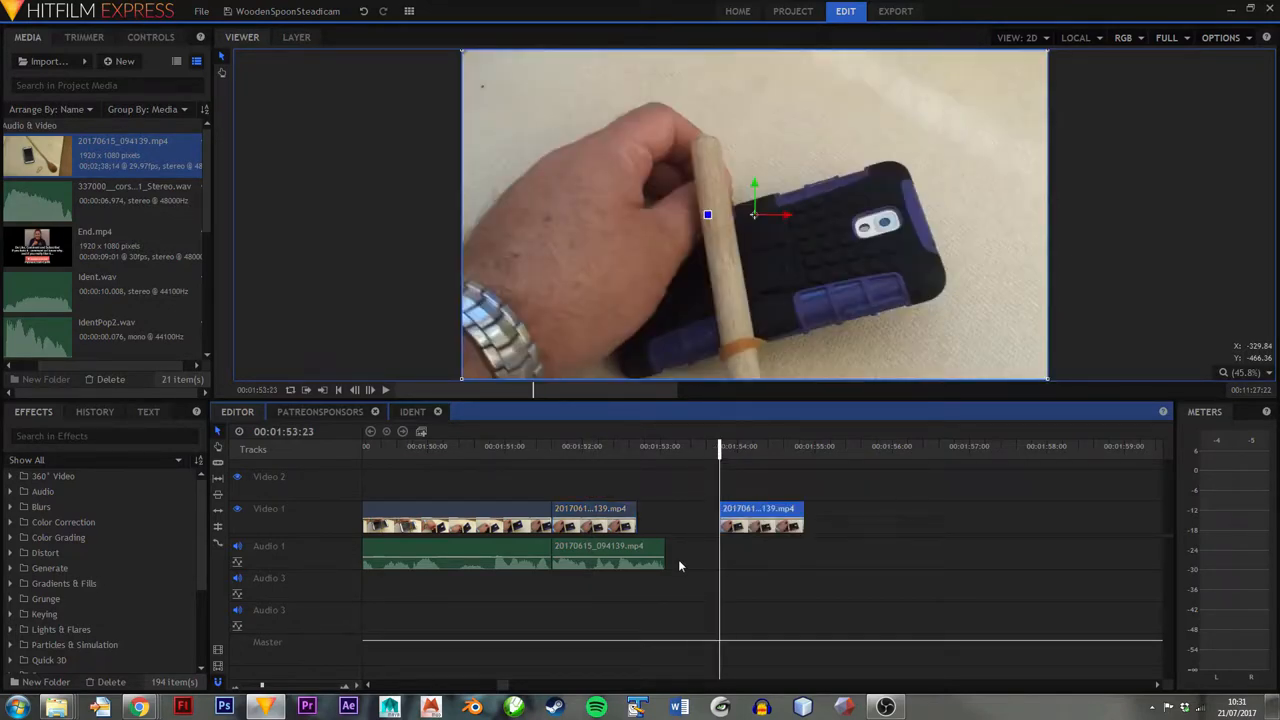
pyautogui.click(760, 508)
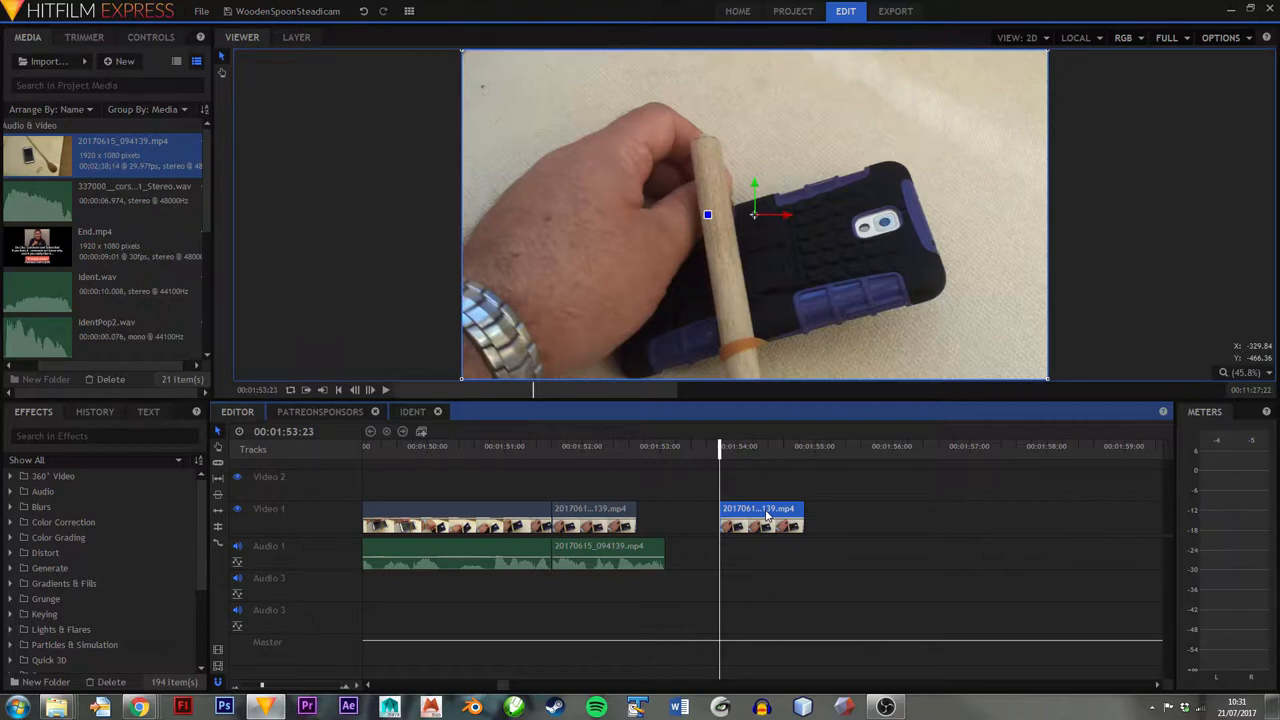
pyautogui.rightClick(763, 512)
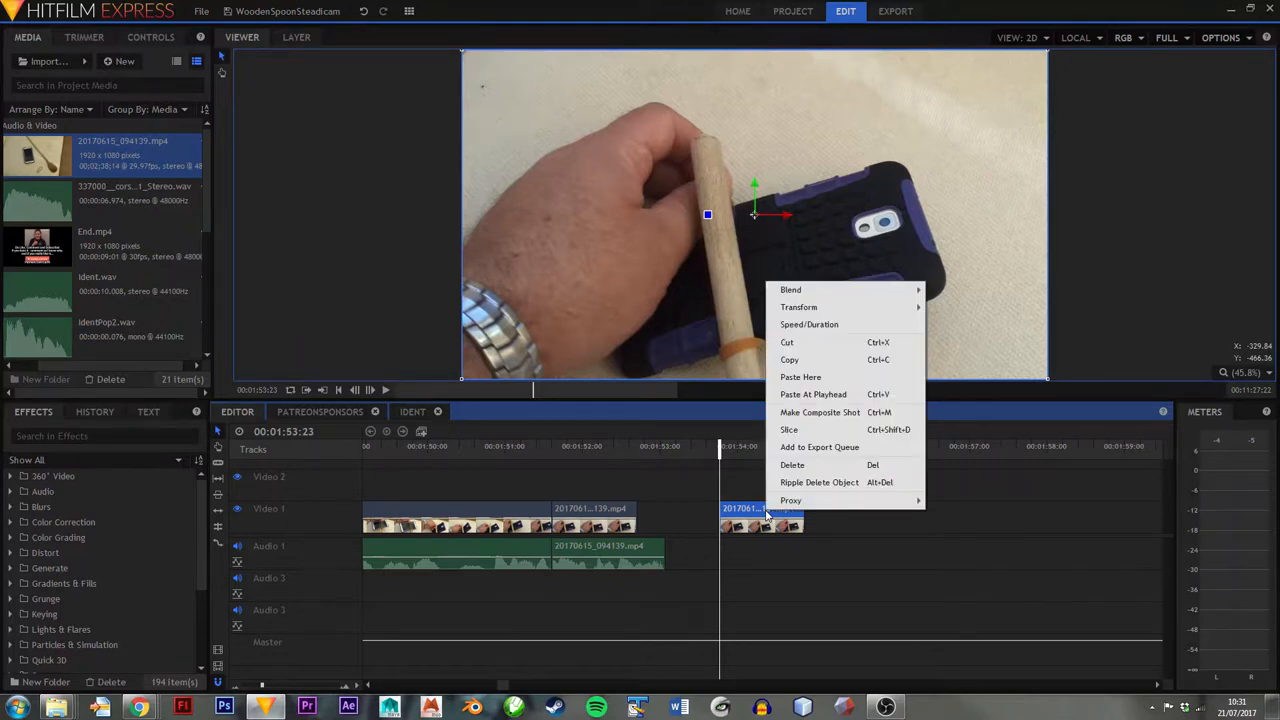
pyautogui.moveTo(791, 500)
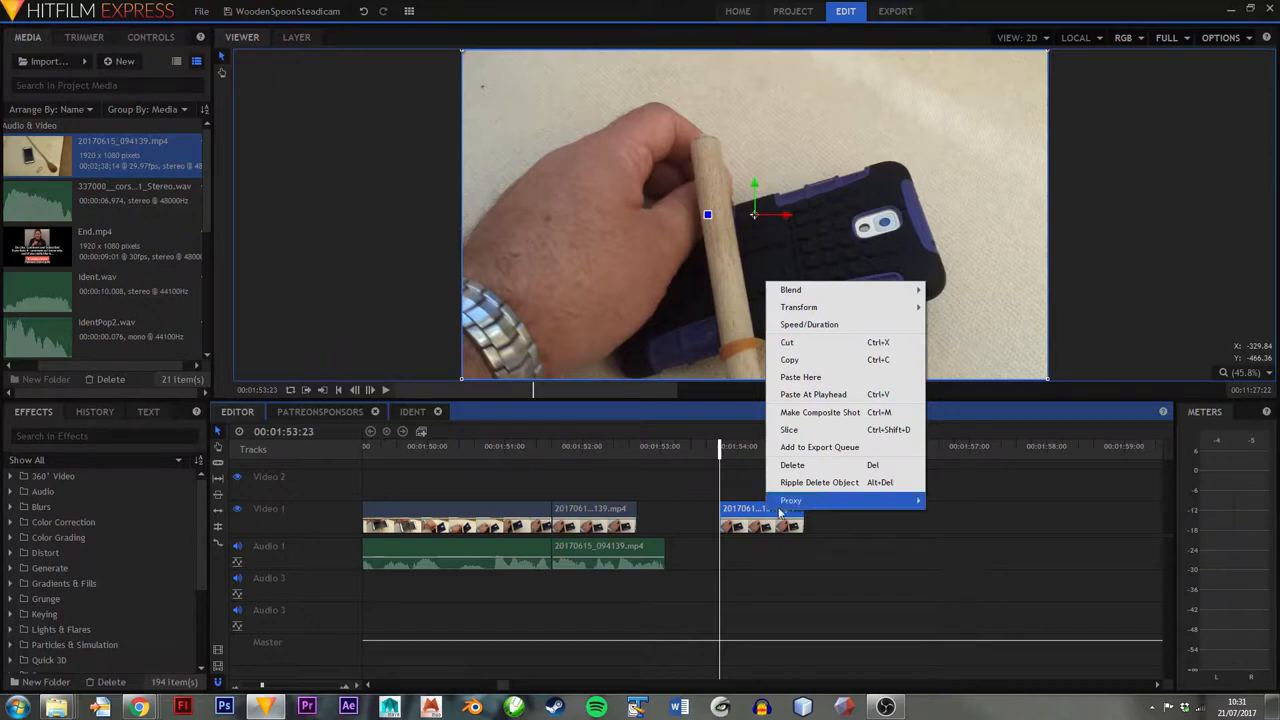
pyautogui.click(819, 412)
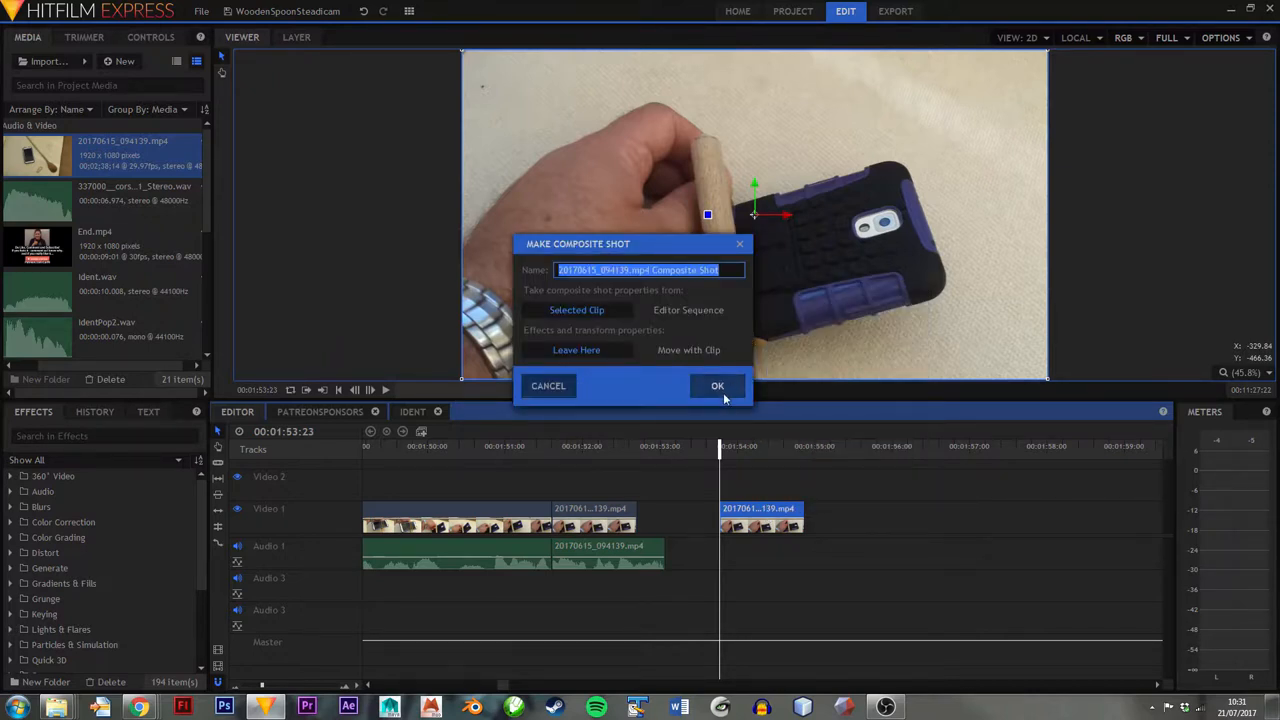
# - Confirm the composite shot and add a Time Reverse effect to its footage layer
pyautogui.click(717, 386)
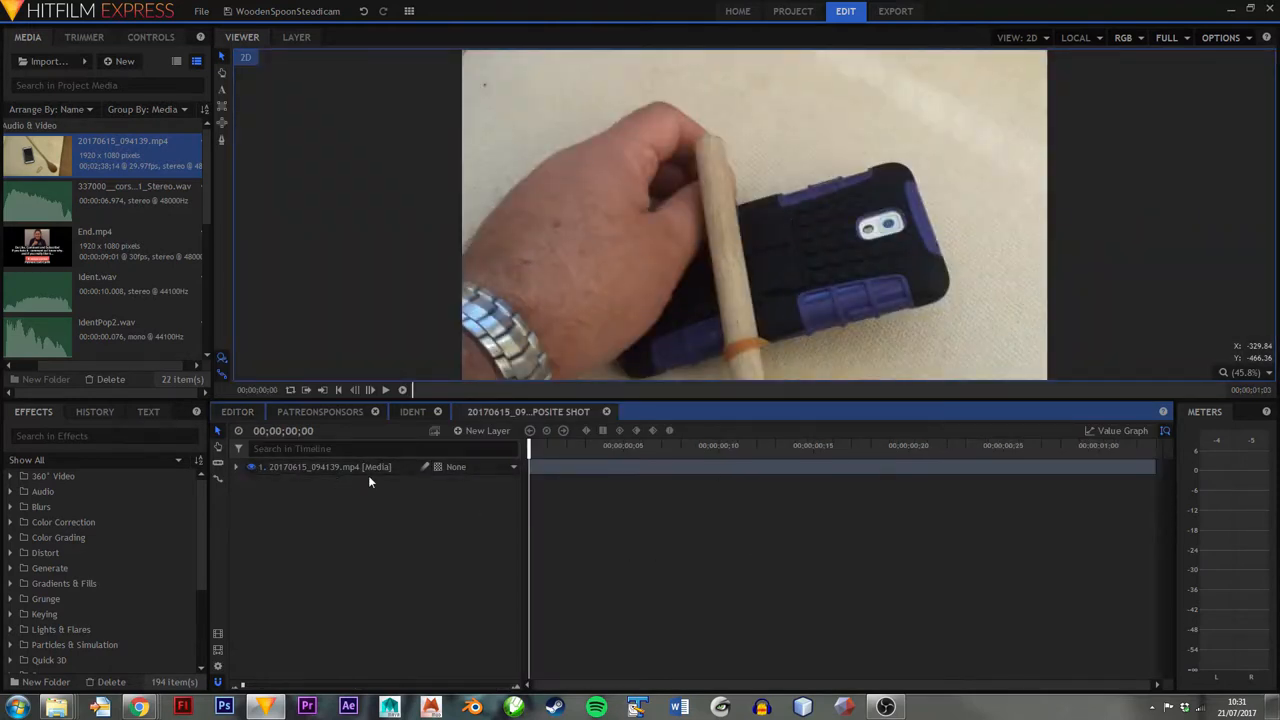
pyautogui.rightClick(320, 467)
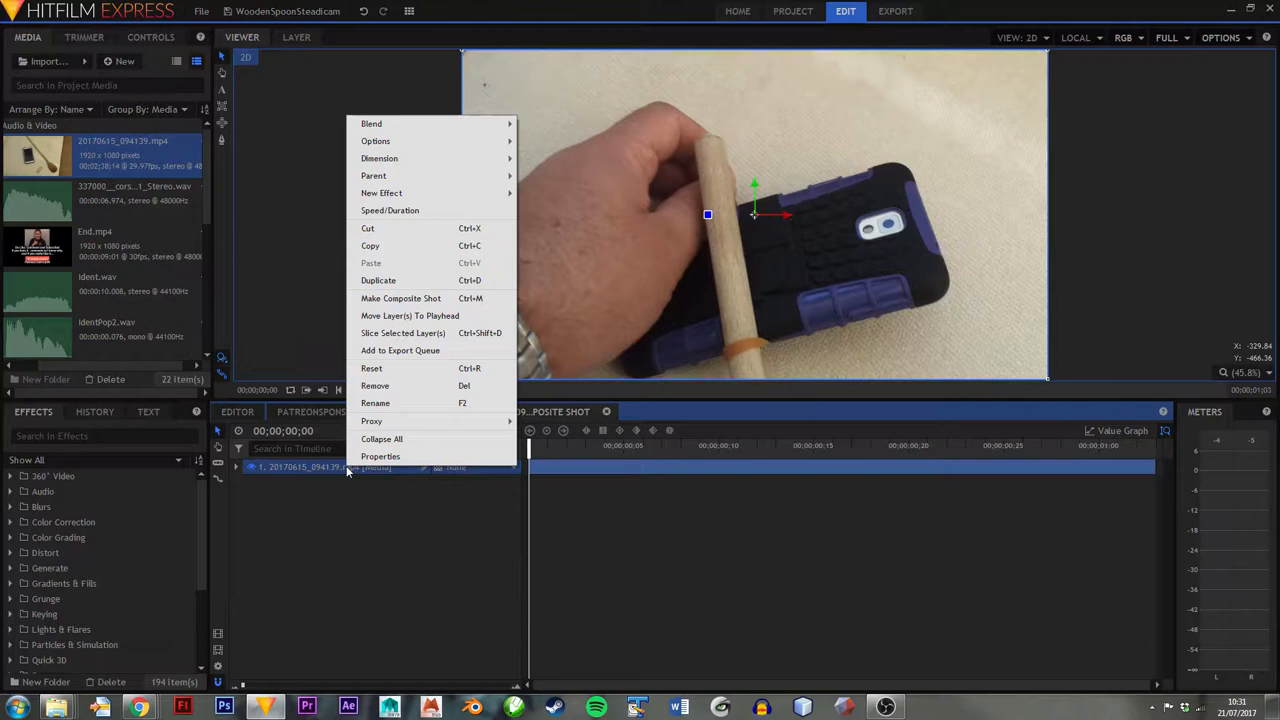
pyautogui.moveTo(380, 456)
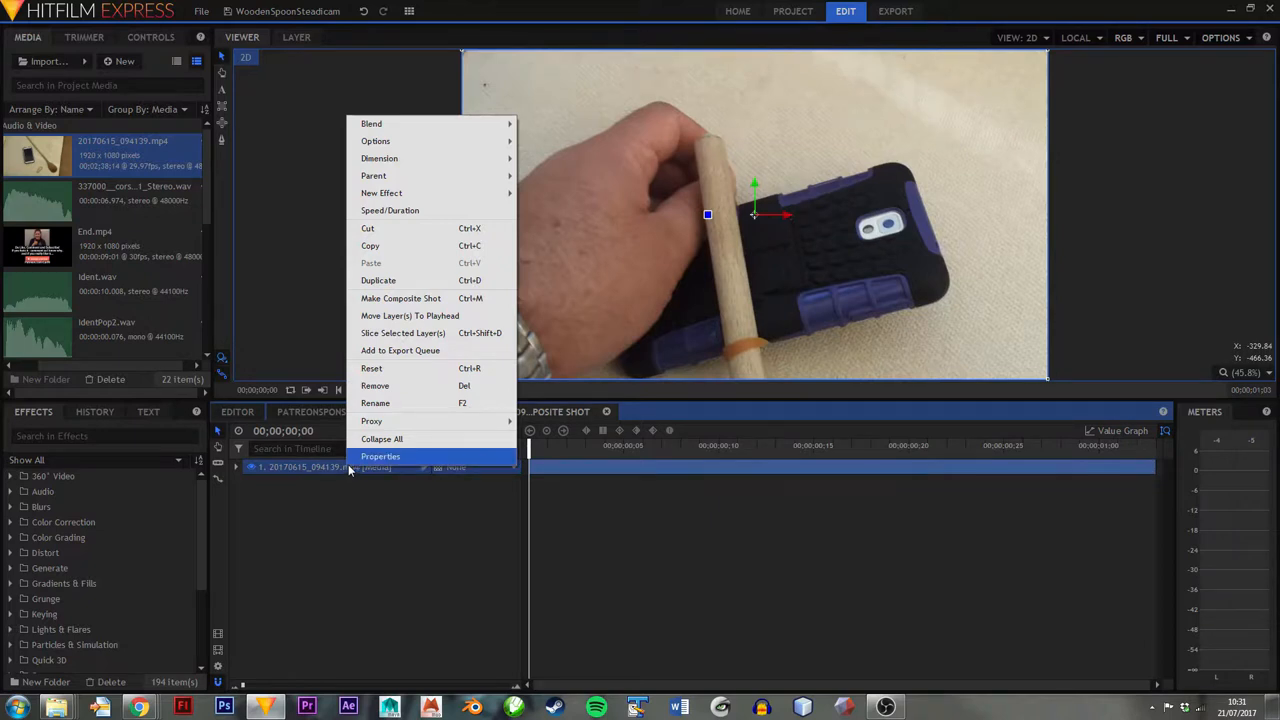
pyautogui.moveTo(381, 193)
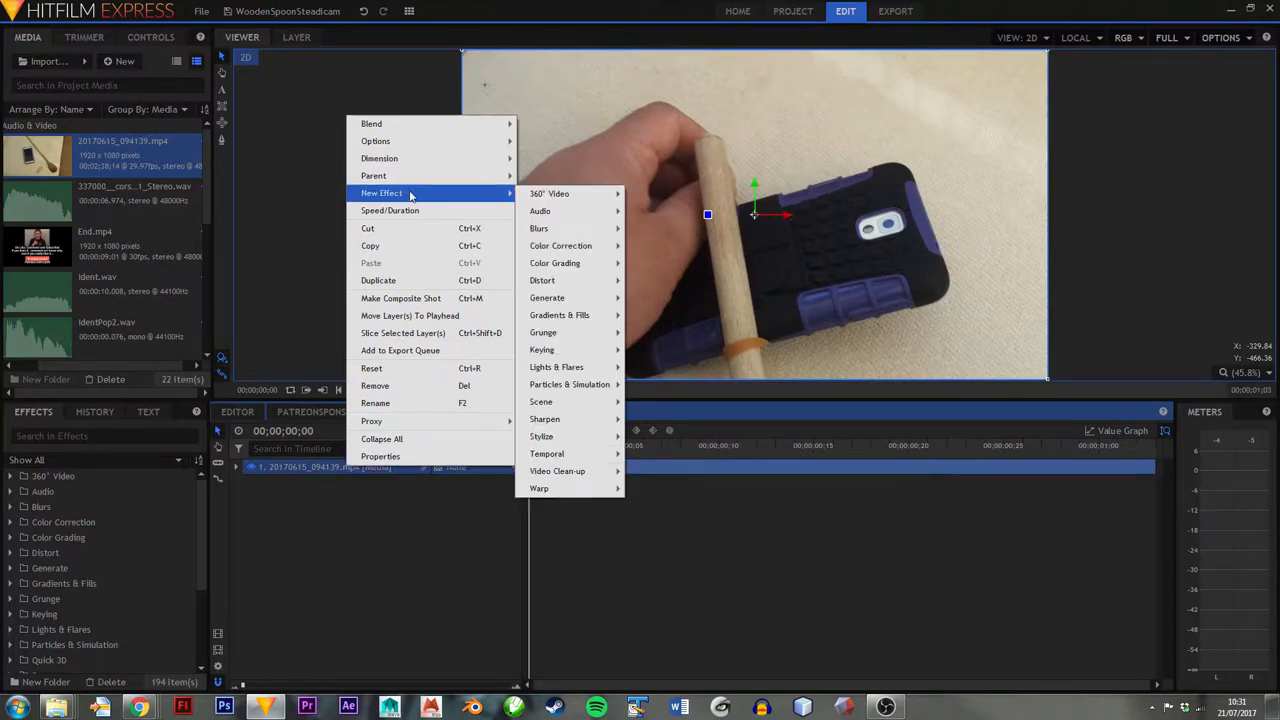
pyautogui.moveTo(547, 454)
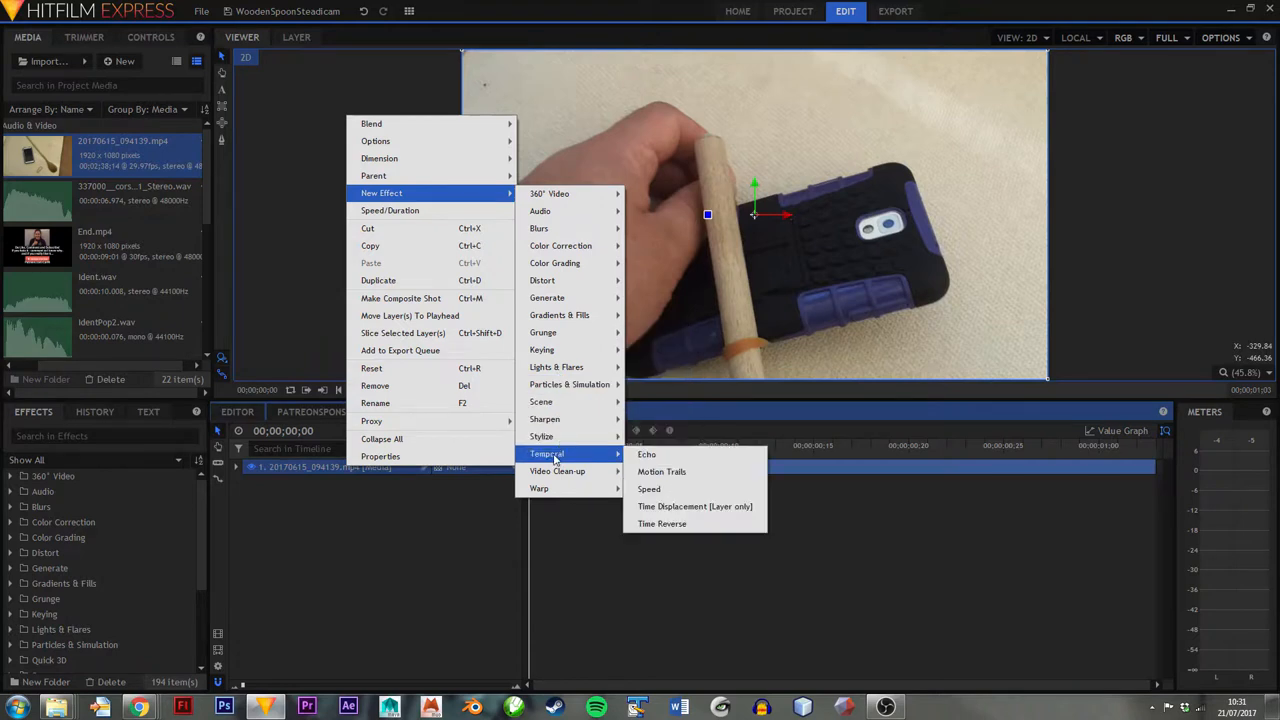
pyautogui.moveTo(573, 459)
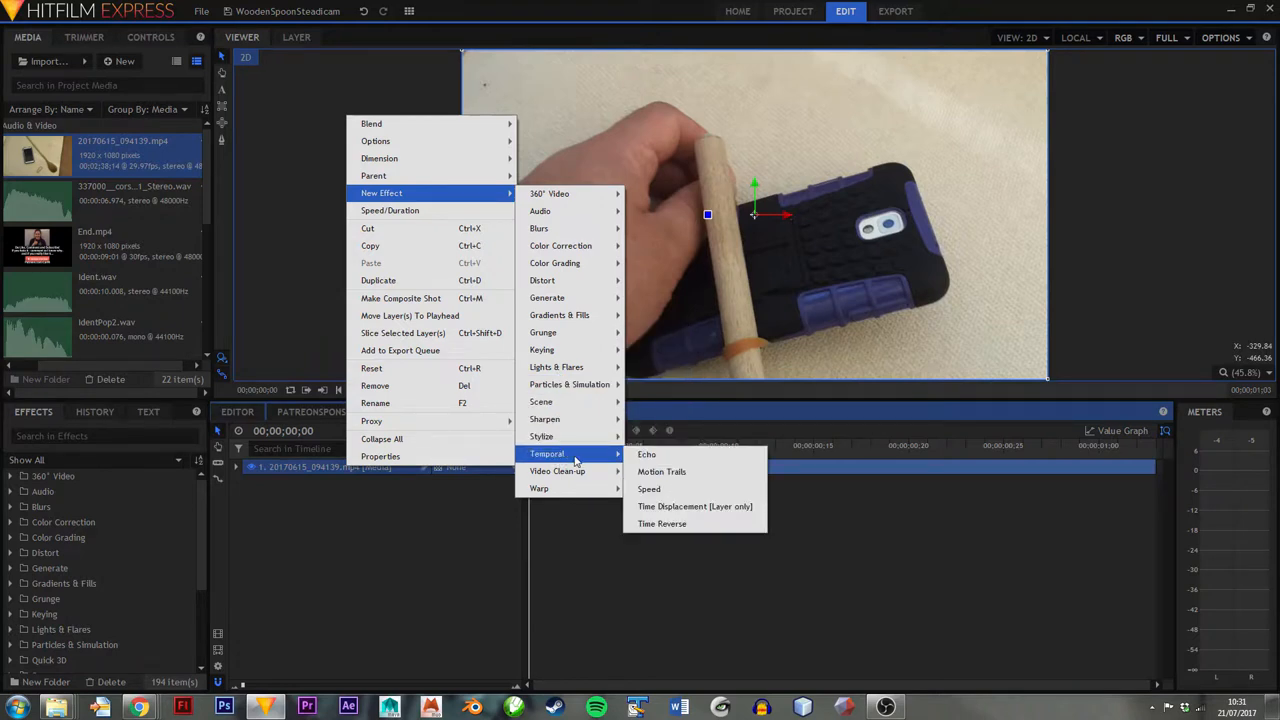
pyautogui.click(662, 523)
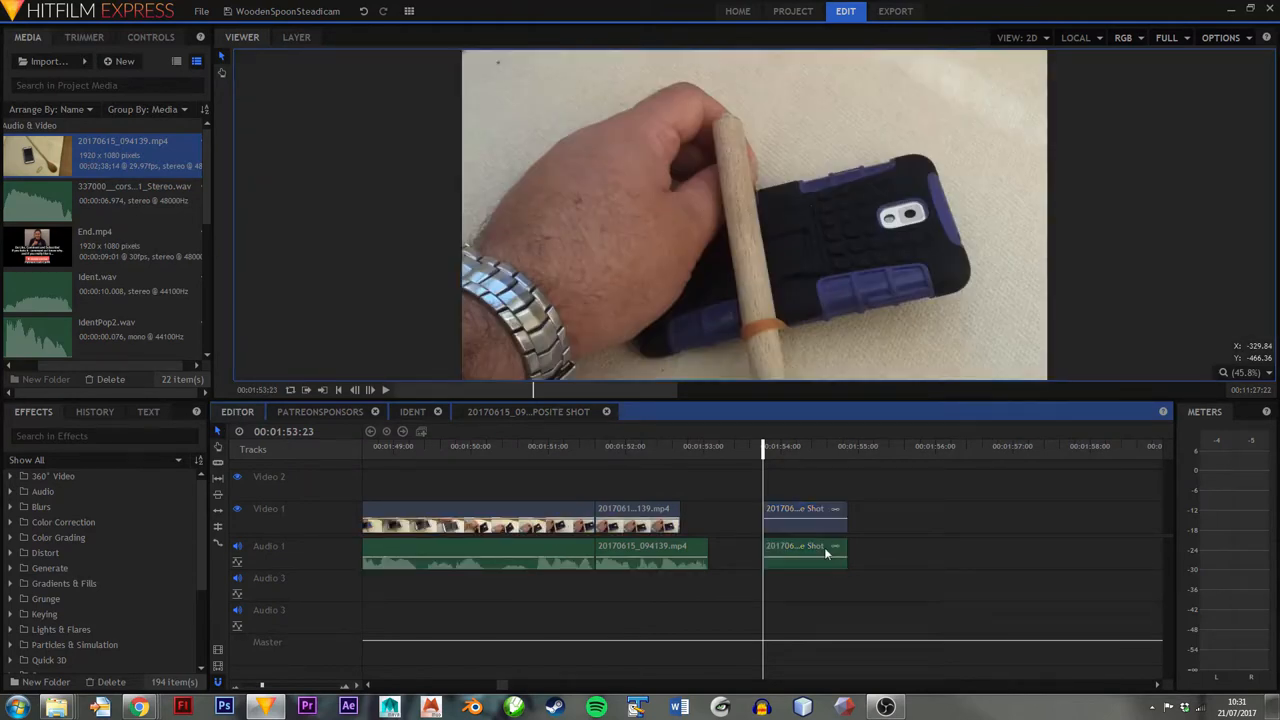
# - Unlink the composite shot's audio from its video
pyautogui.rightClick(805, 555)
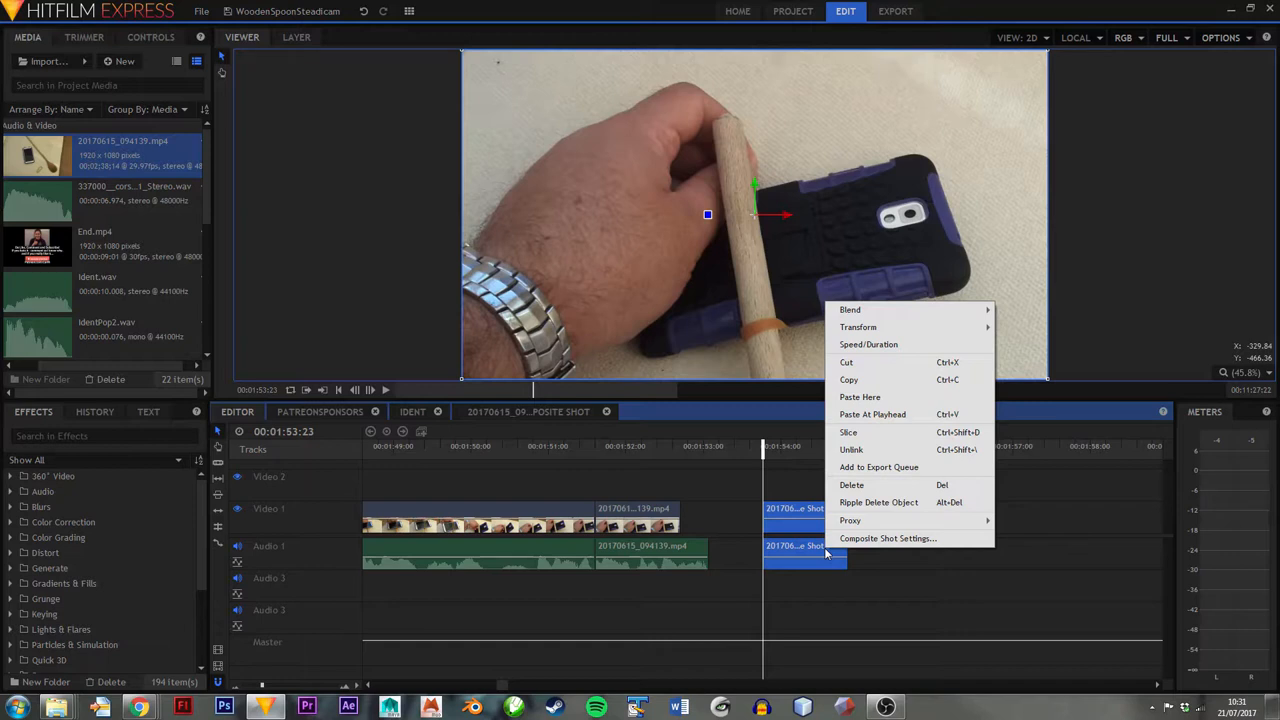
pyautogui.moveTo(851, 449)
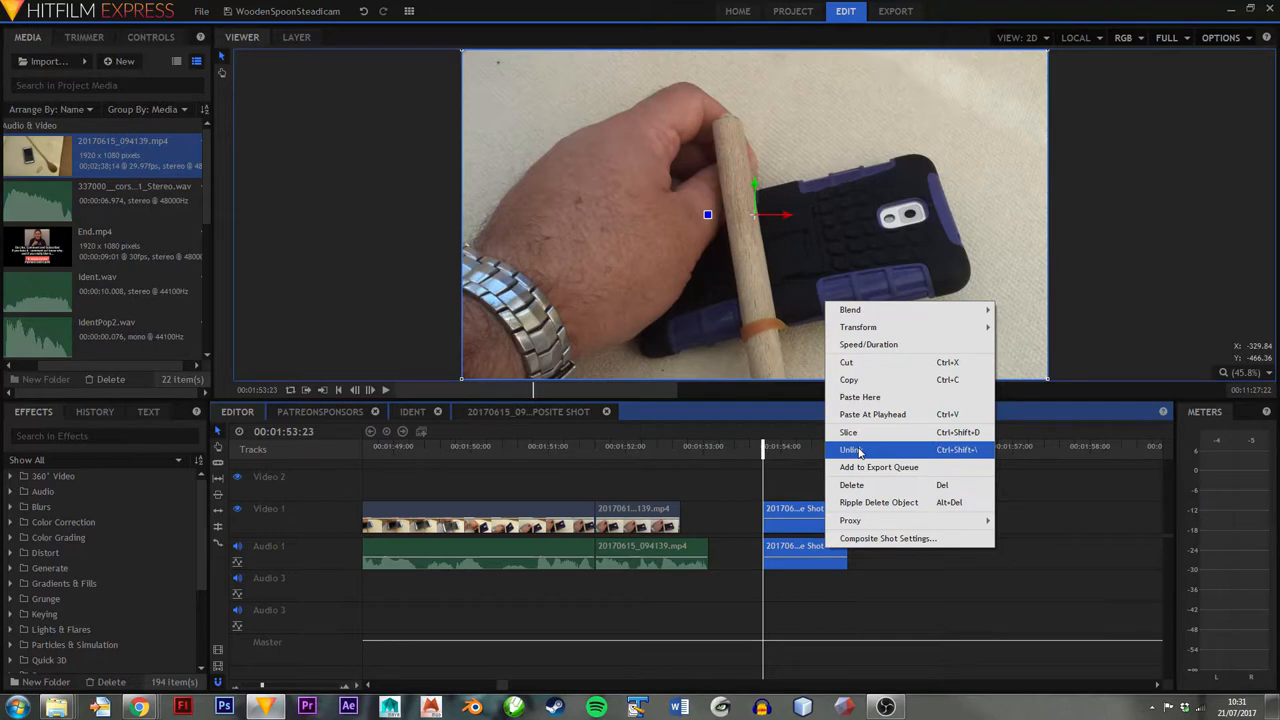
pyautogui.click(851, 449)
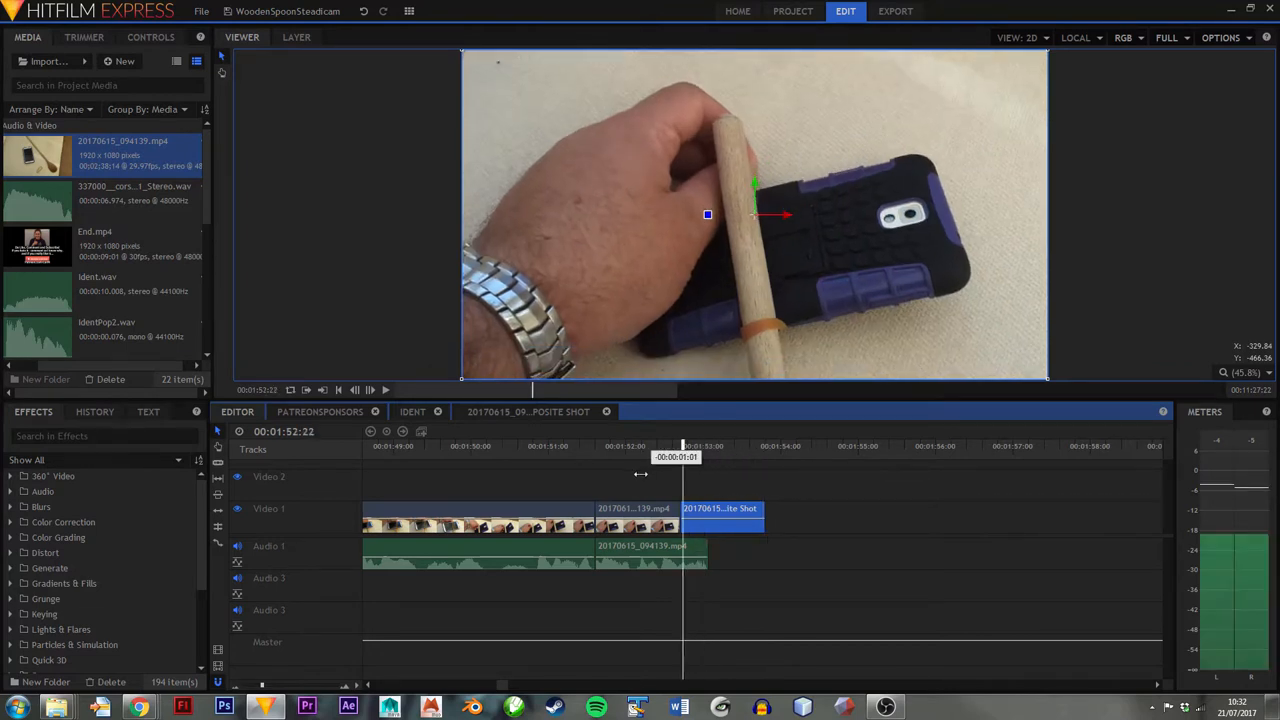
# - Trim the reversed shot's right edge to the audio's end, then scrub past to review
pyautogui.moveTo(683, 457); pyautogui.dragTo(668, 457)
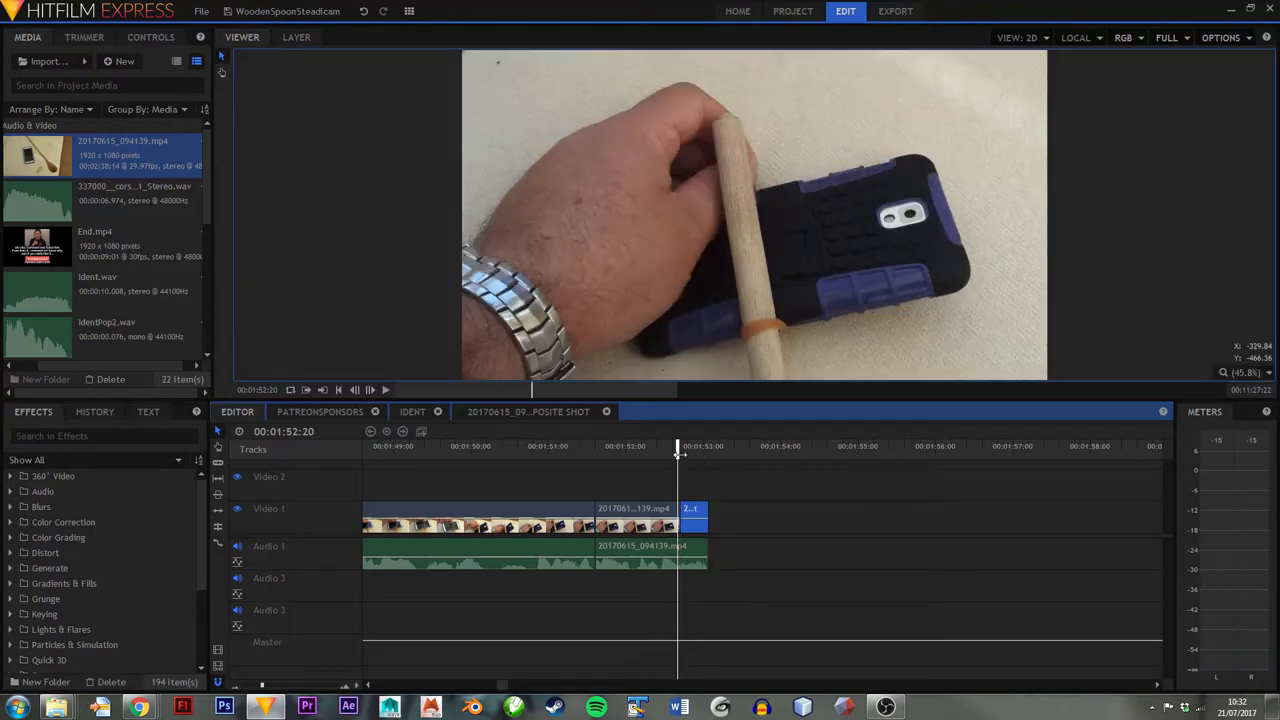
pyautogui.moveTo(678, 456); pyautogui.dragTo(595, 456)
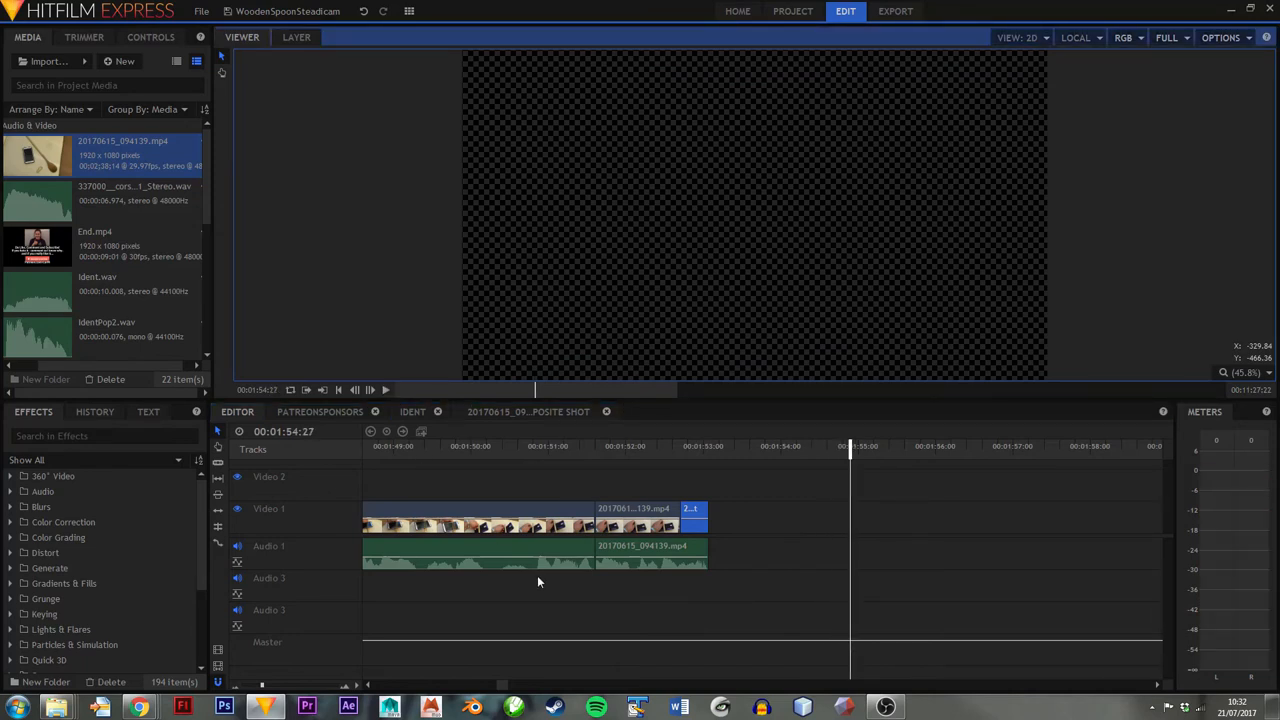
pyautogui.moveTo(543, 587)
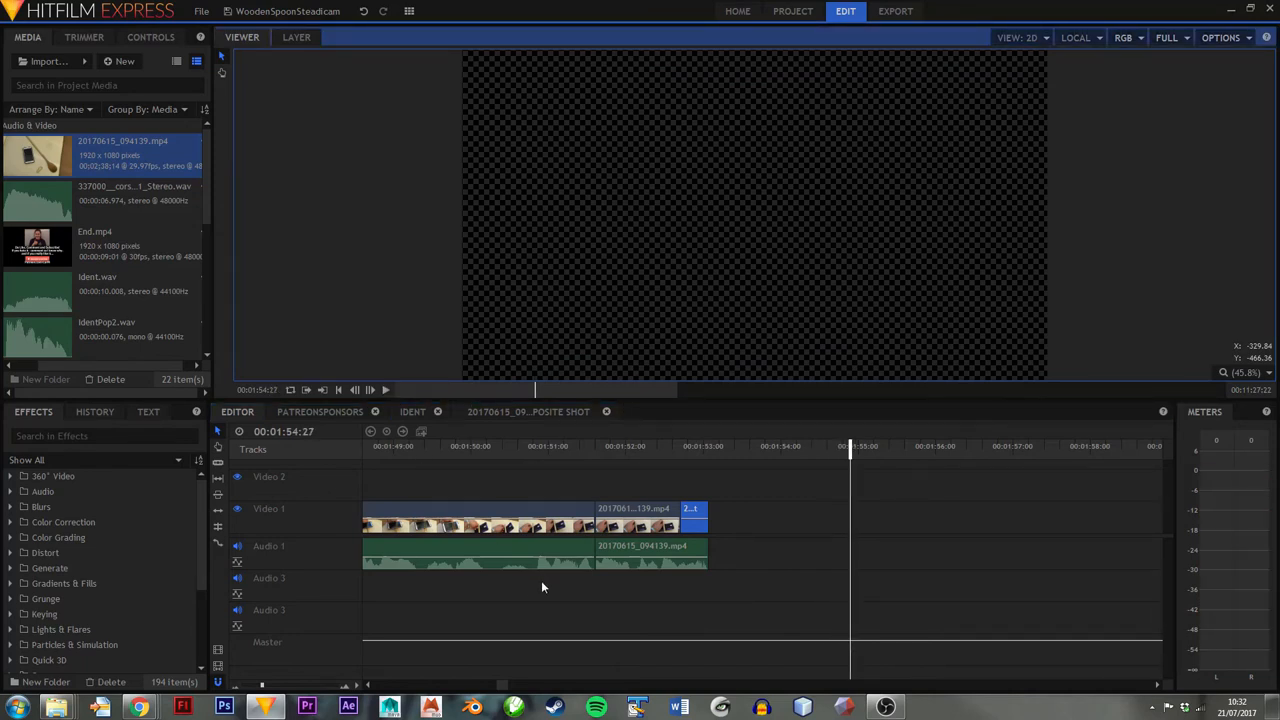